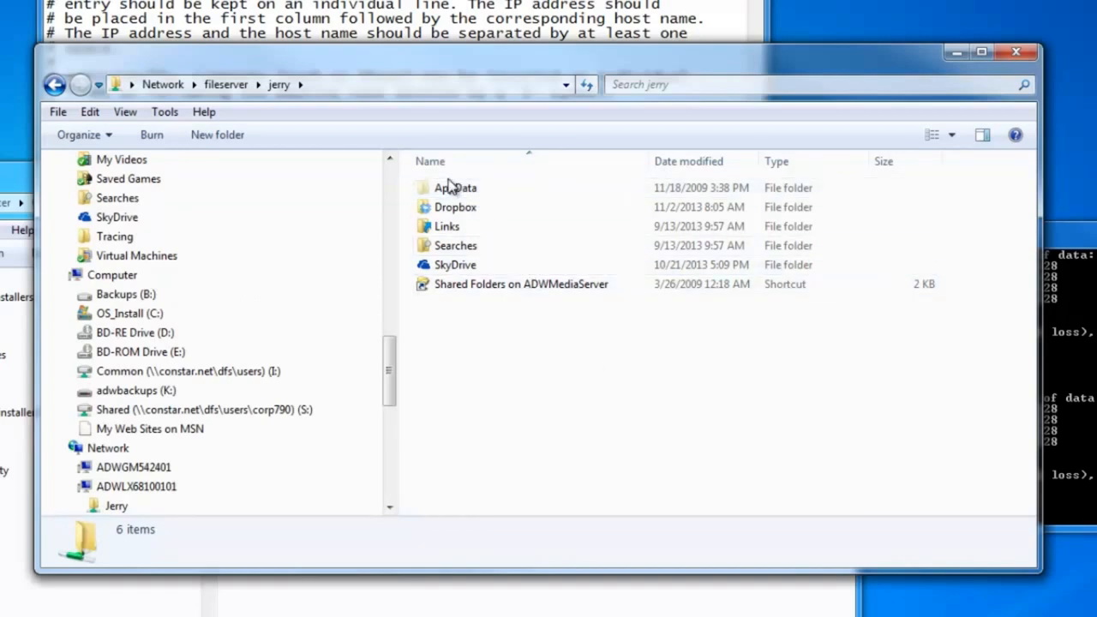
mouse_move(512, 314)
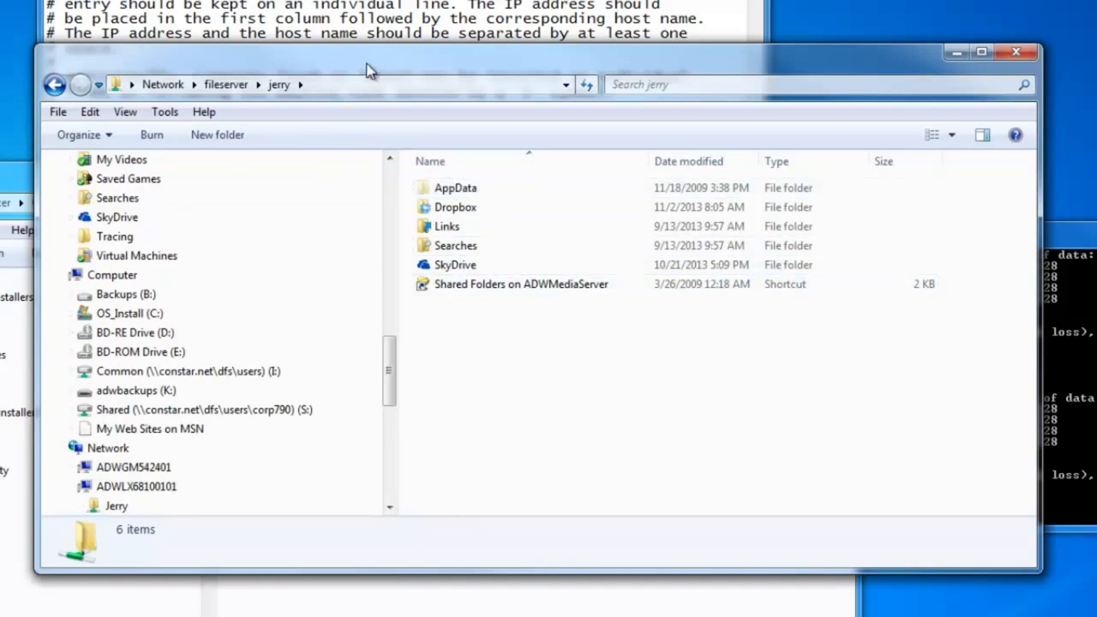
- Navigate the address bar to the Jerry share via \\adwlx68100101\Jerry using autocomplete
left_click(343, 84)
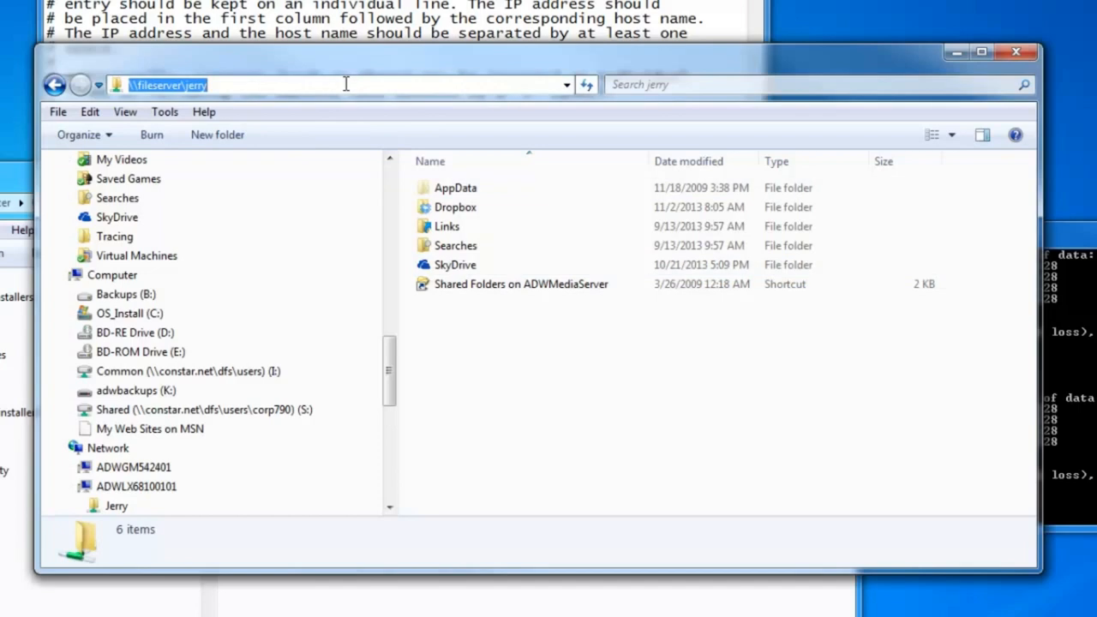
type("\\\\adwlx68100101\\Jerry")
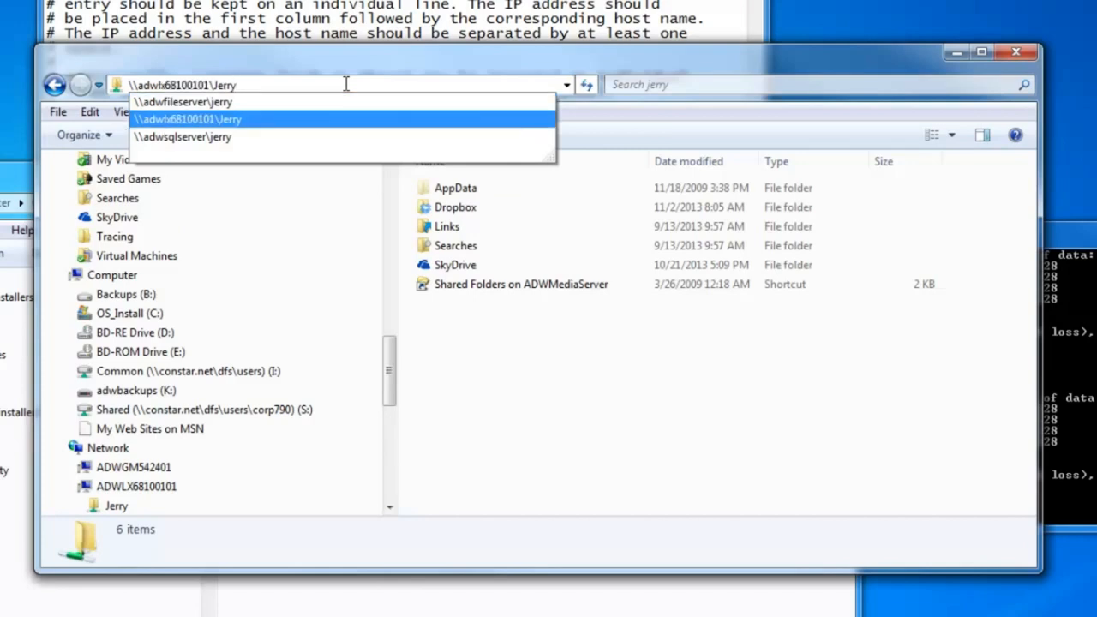
left_click(187, 120)
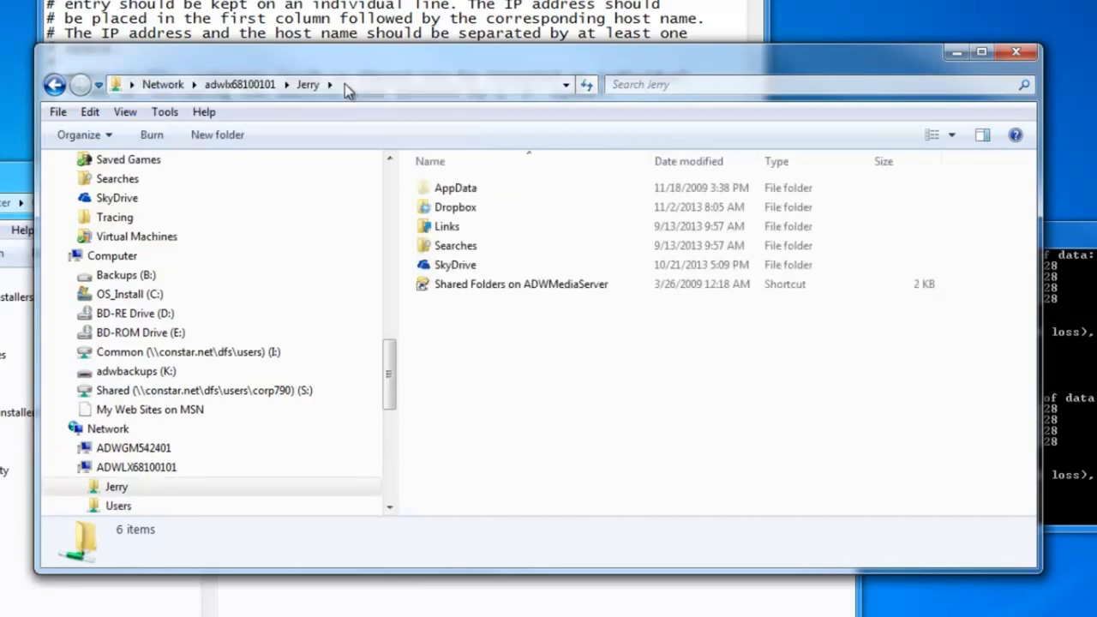
mouse_move(652, 401)
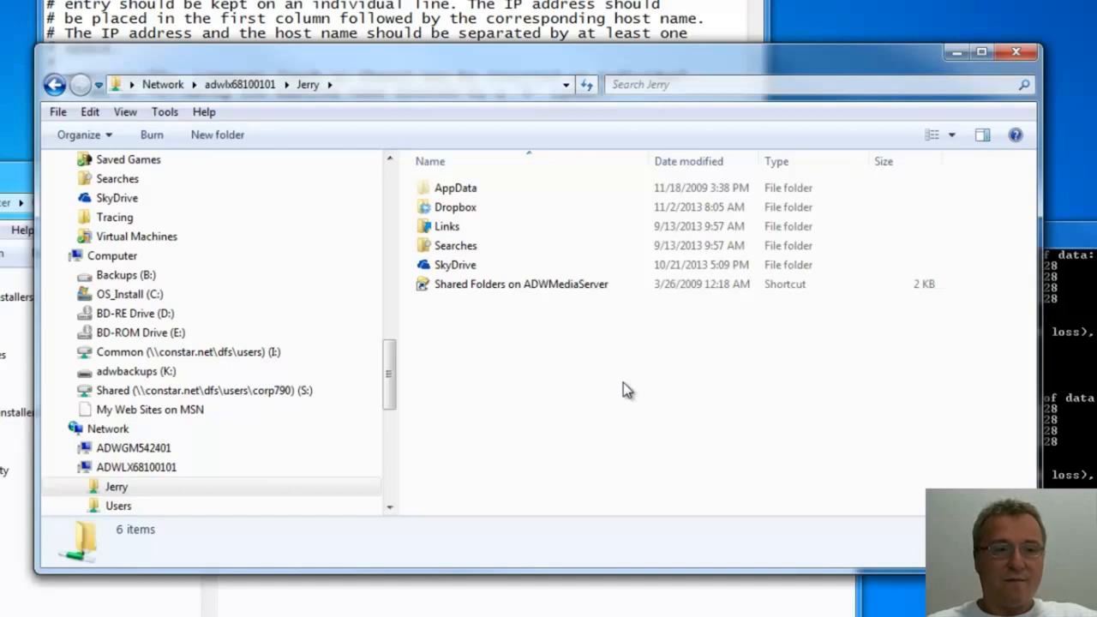
mouse_move(662, 392)
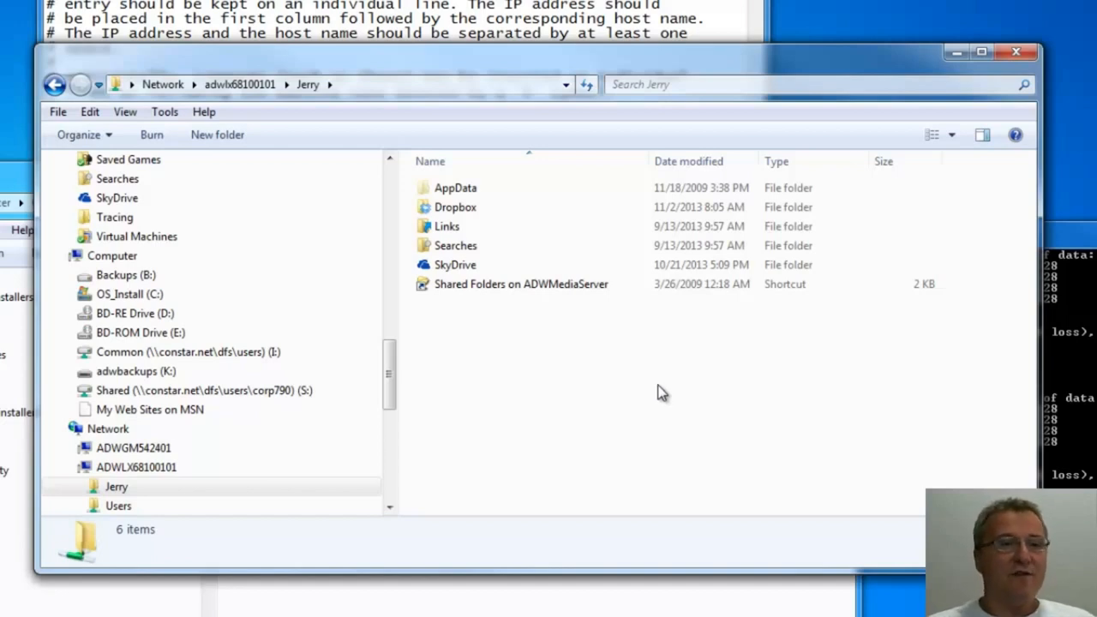
mouse_move(829, 430)
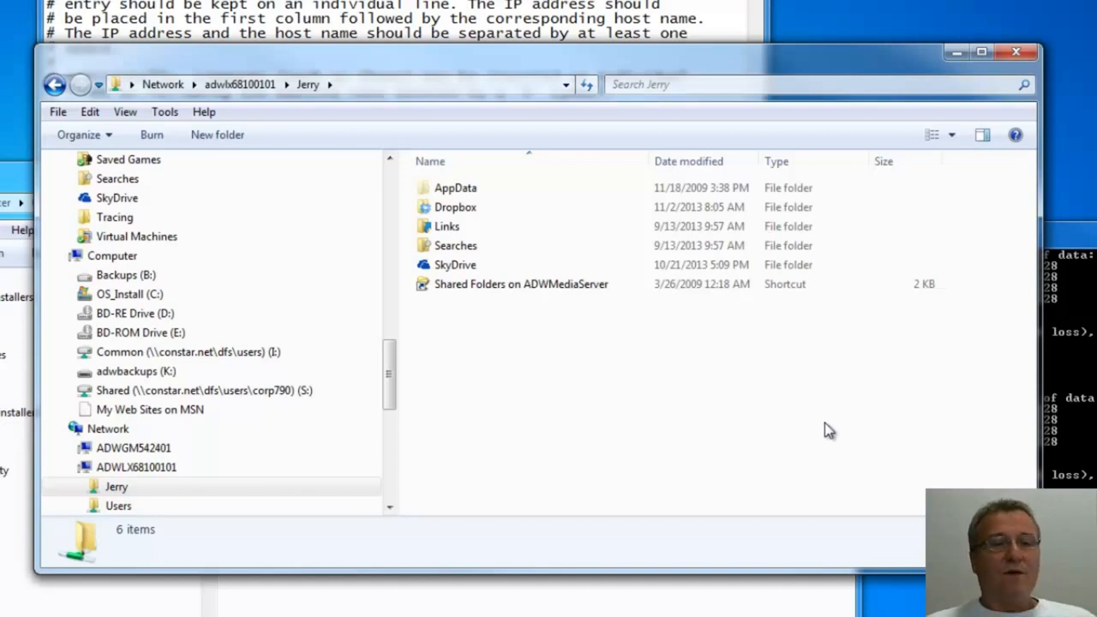